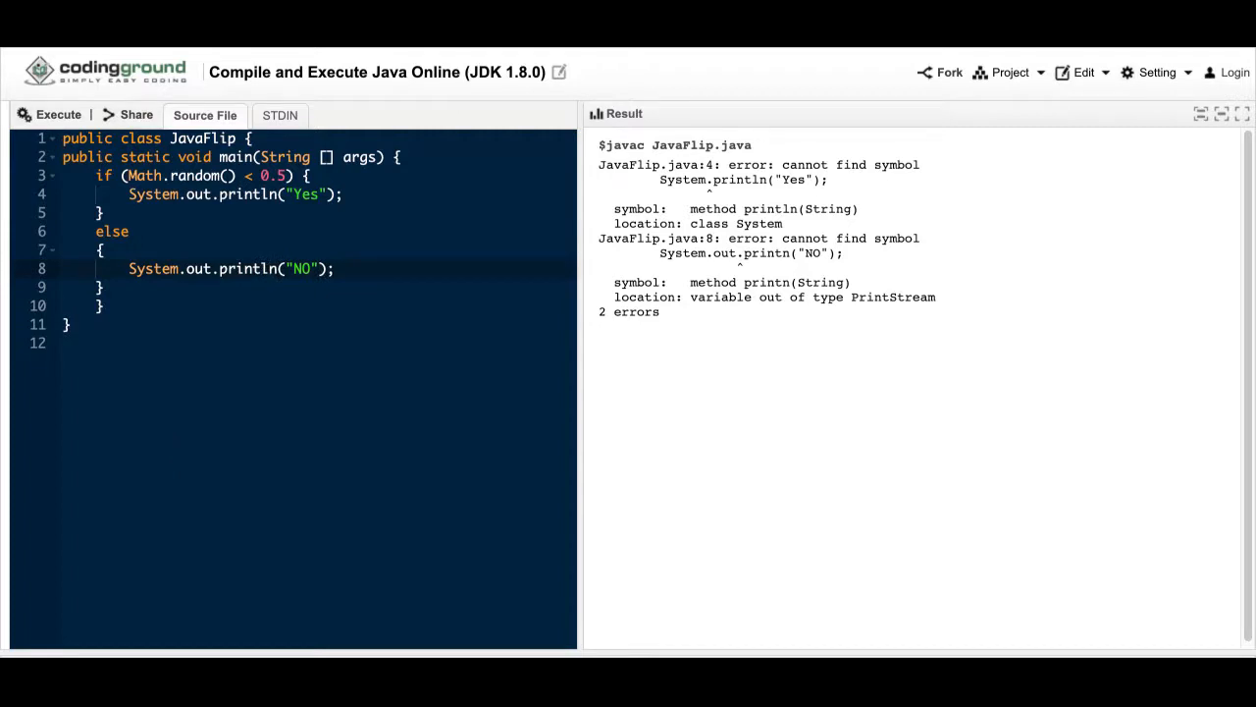
Execute JavaFlip so the Result pane shows 'Yes' with no compile errors
left_click(57, 114)
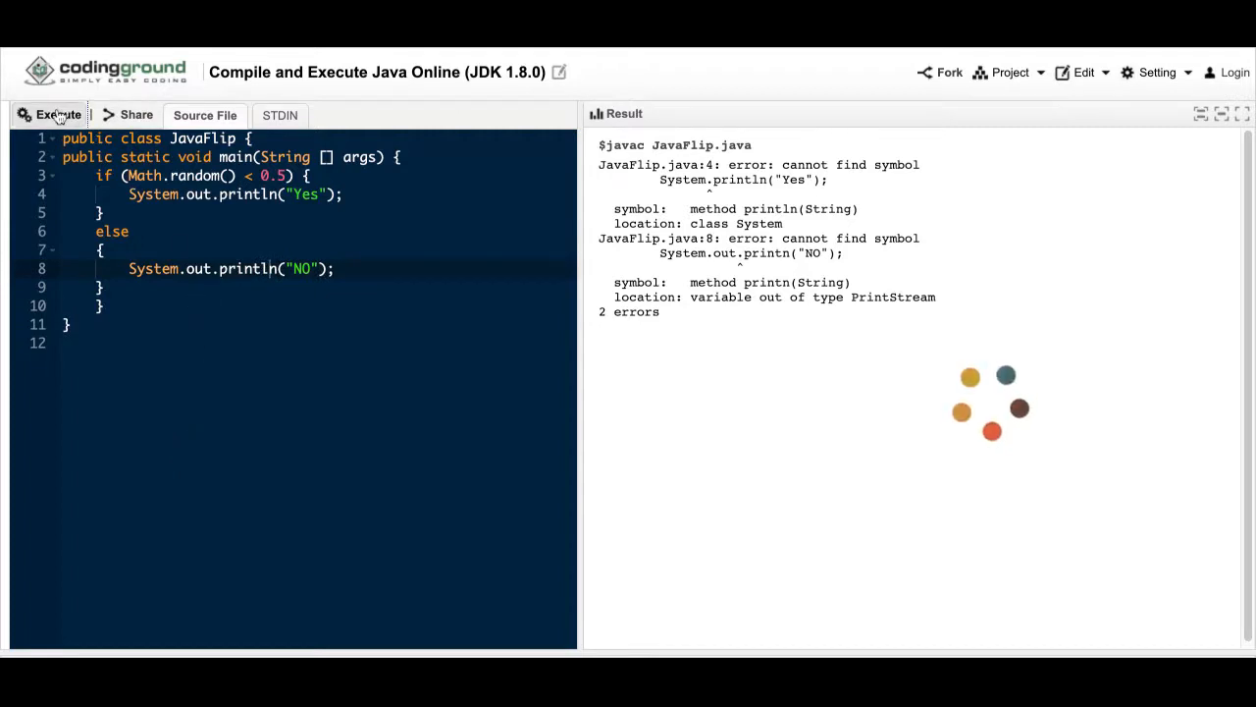
left_click(57, 114)
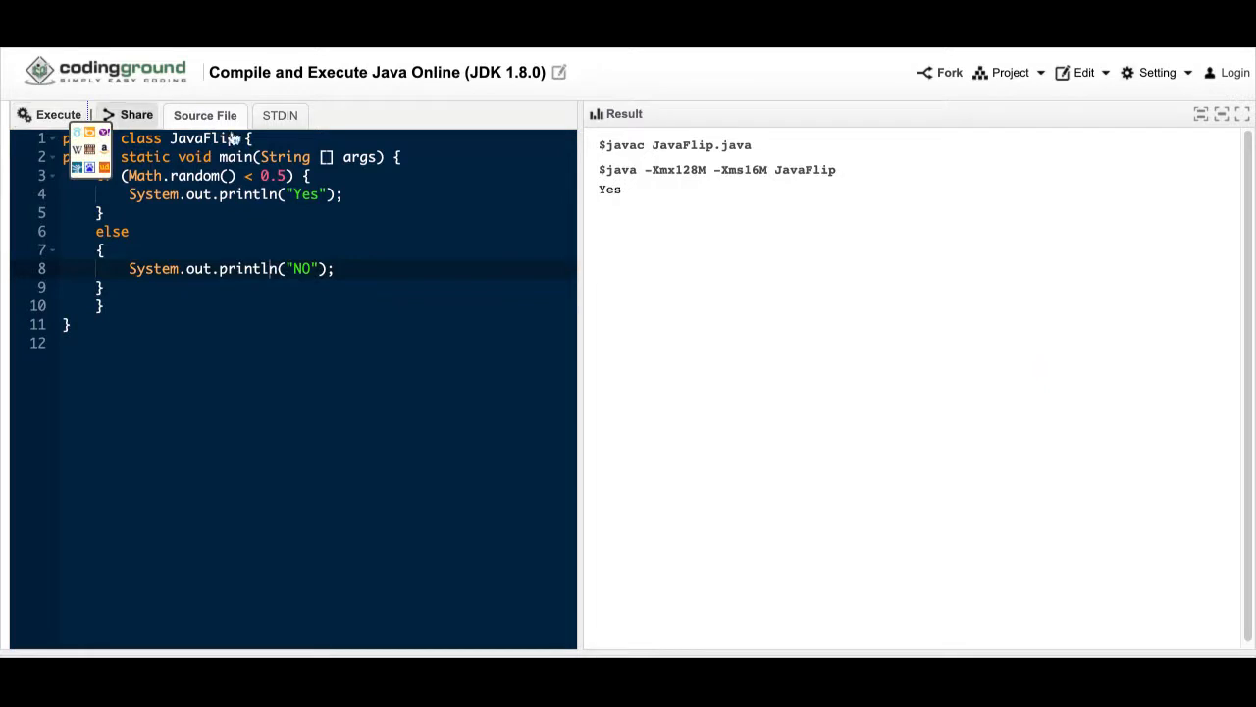
mouse_move(693, 230)
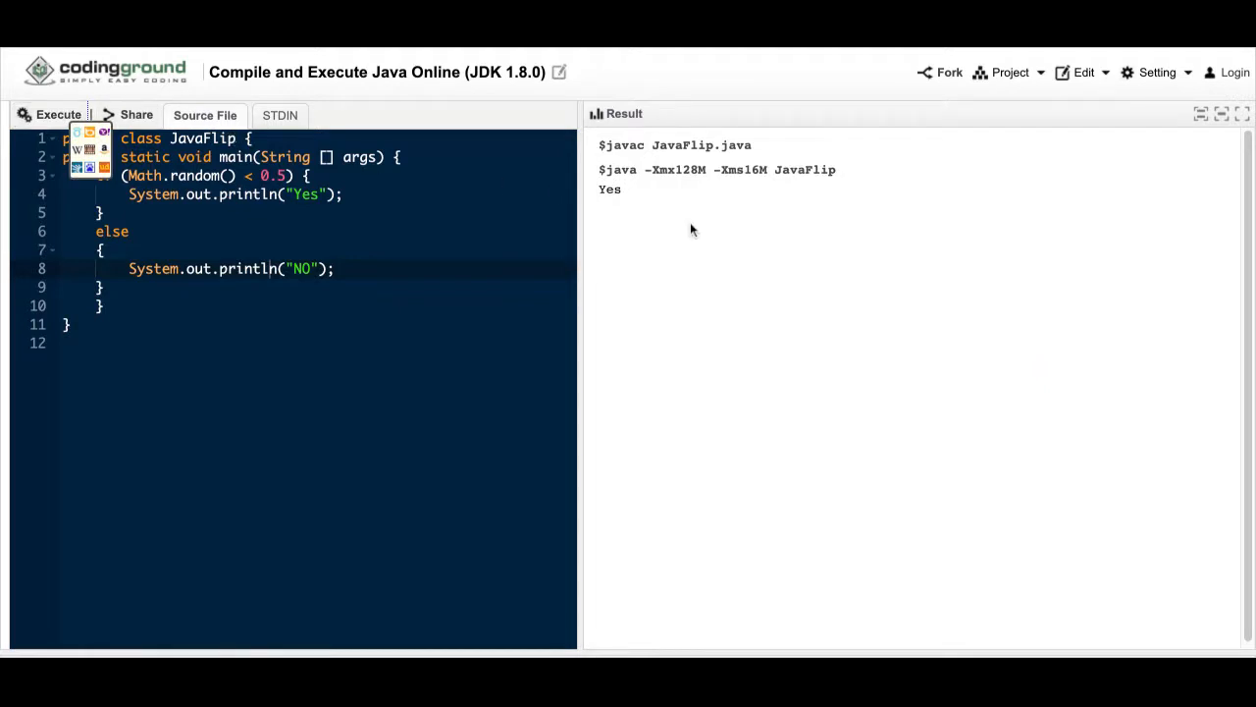